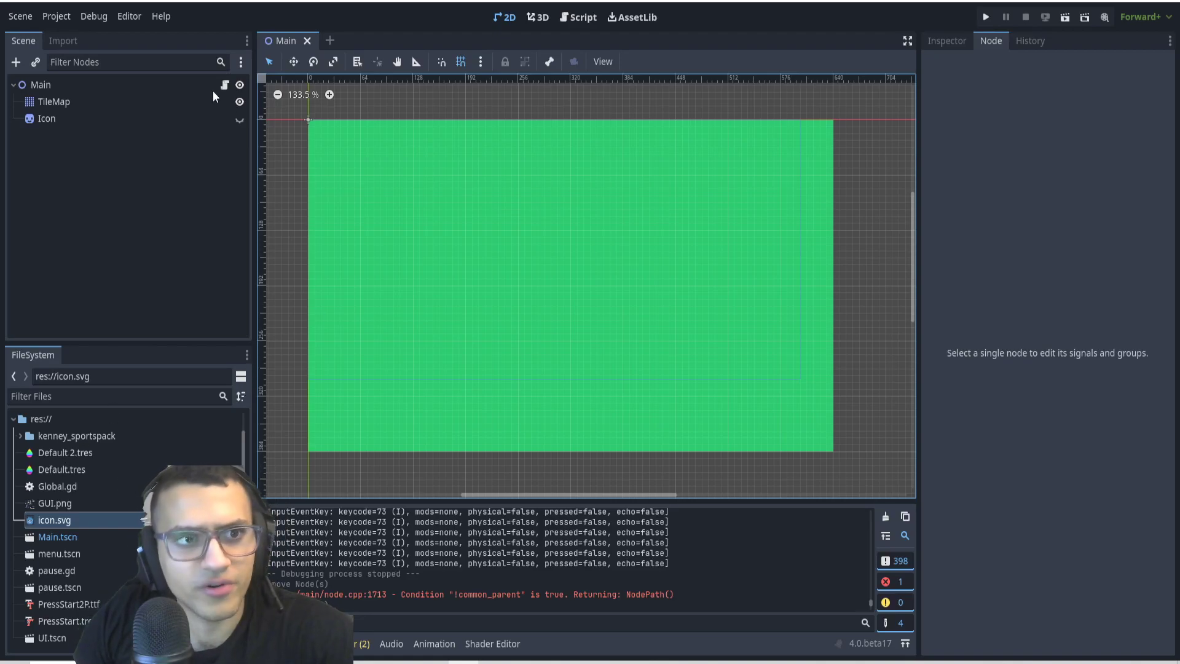
Switch to the Script workspace for Main and show the Project menu.
{"action": "left_click", "coordinate": [581, 16]}
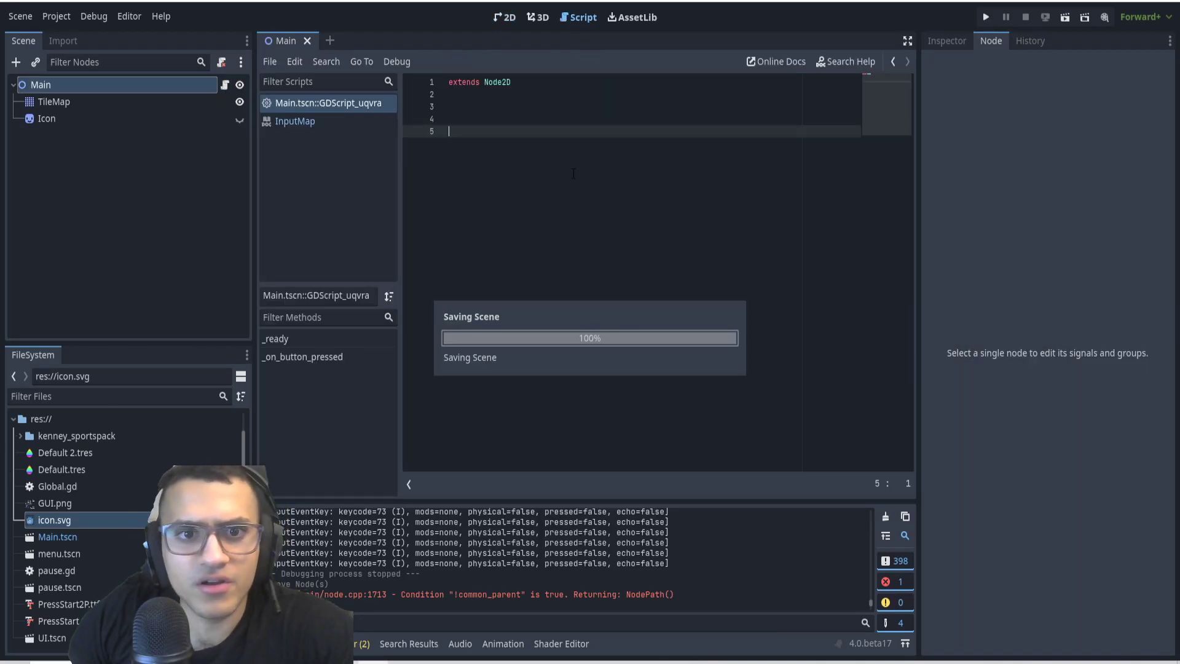
{"action": "left_click", "coordinate": [55, 16]}
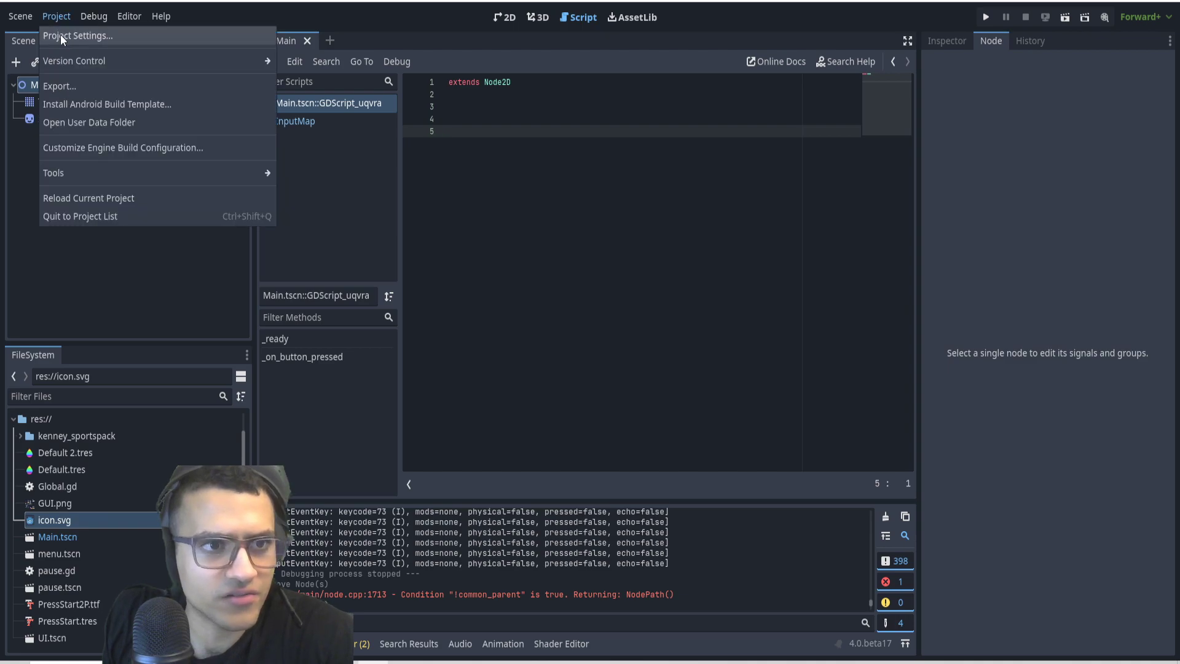
Review the inventory action bound to physical E in Project Settings > Input Map, then close the dialog.
{"action": "left_click", "coordinate": [78, 36]}
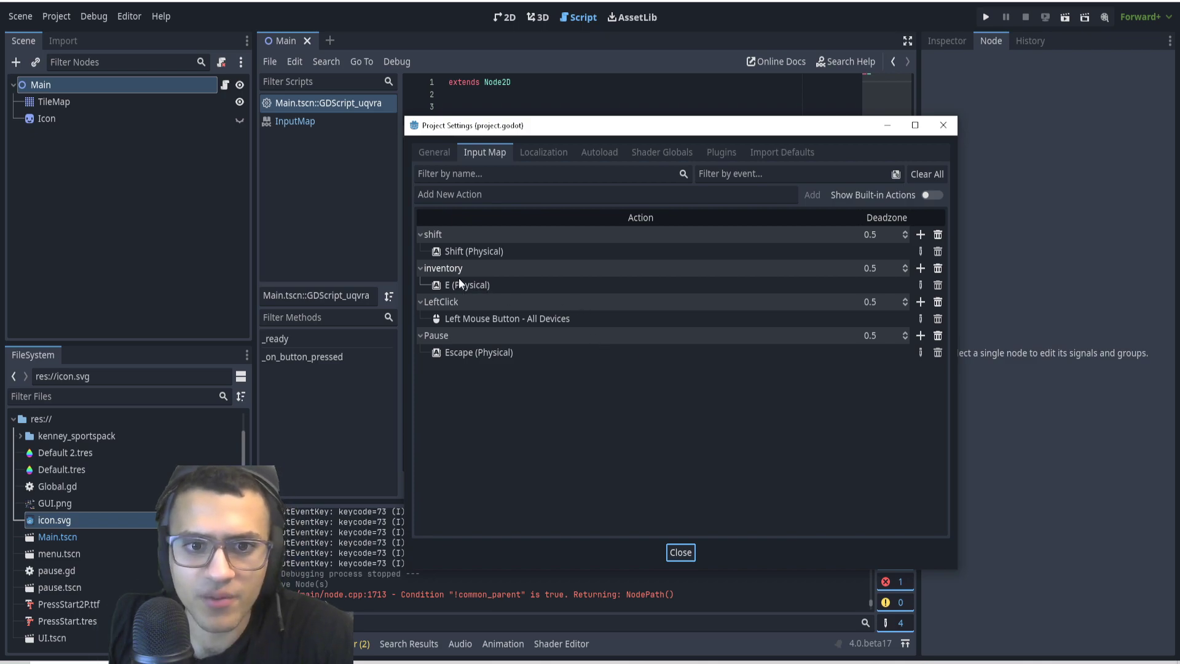
{"action": "double_click", "coordinate": [443, 268]}
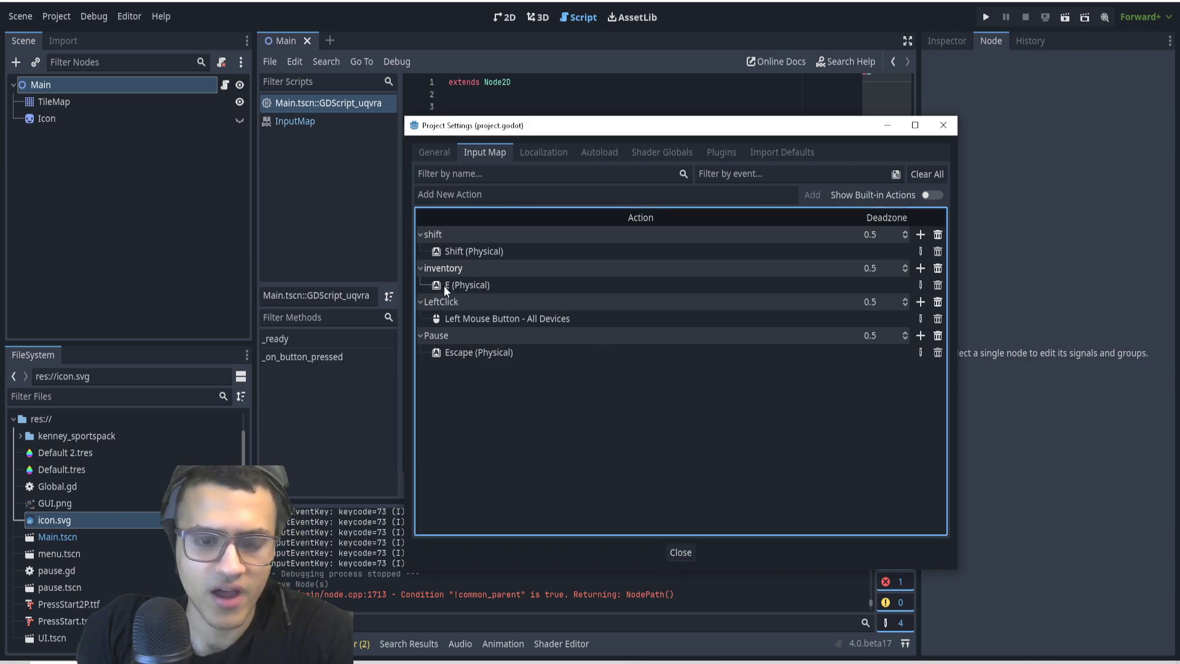
{"action": "mouse_move", "coordinate": [468, 284]}
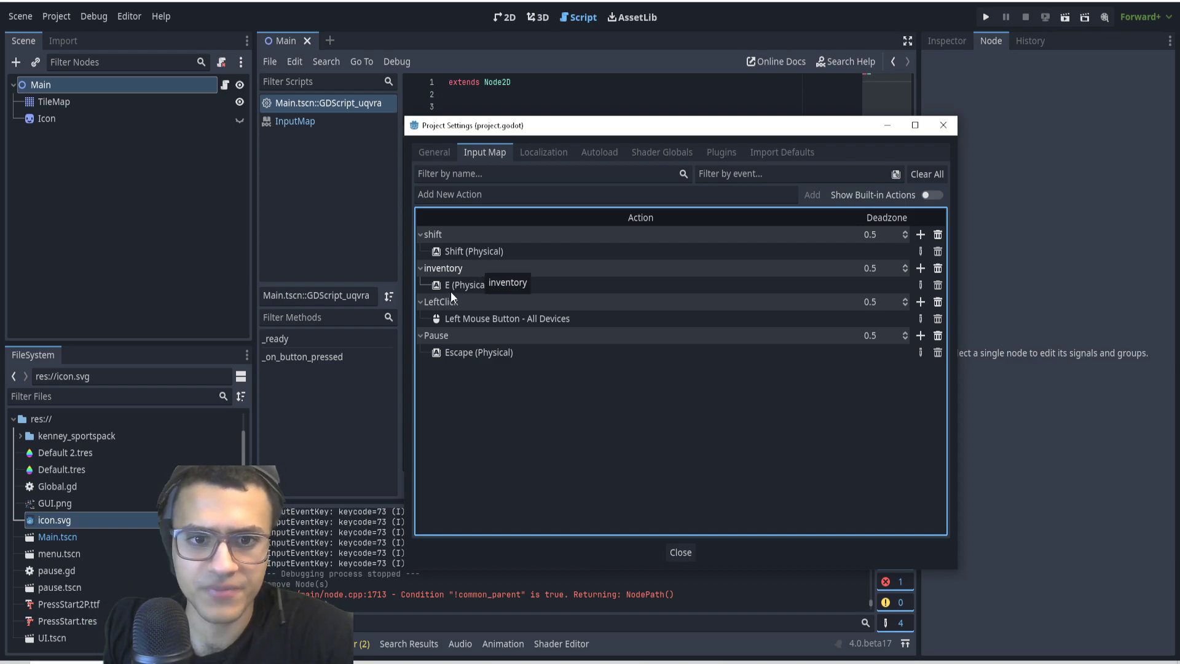
{"action": "double_click", "coordinate": [443, 268]}
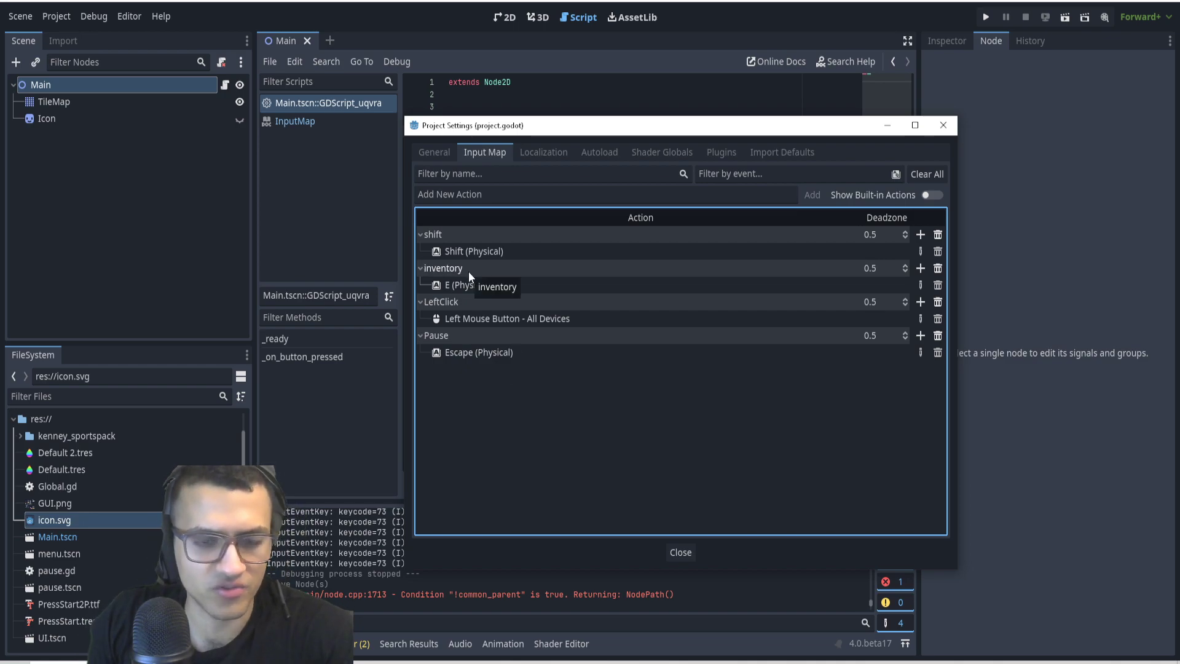
{"action": "double_click", "coordinate": [444, 268]}
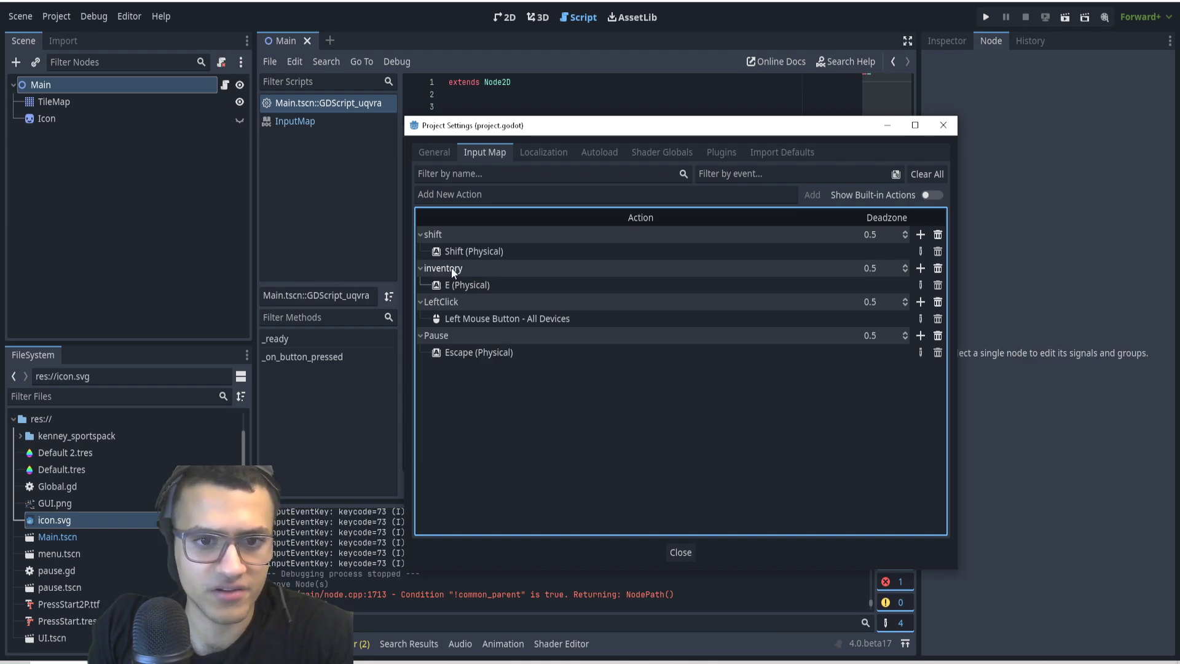
{"action": "double_click", "coordinate": [442, 268]}
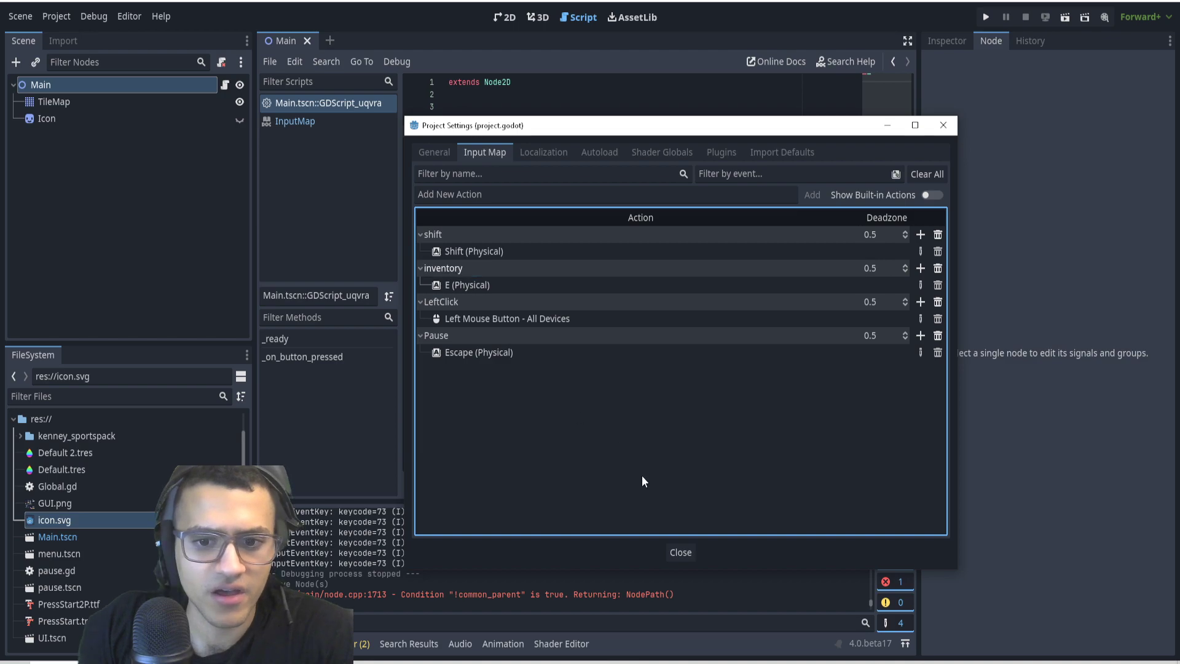
{"action": "left_click", "coordinate": [678, 552]}
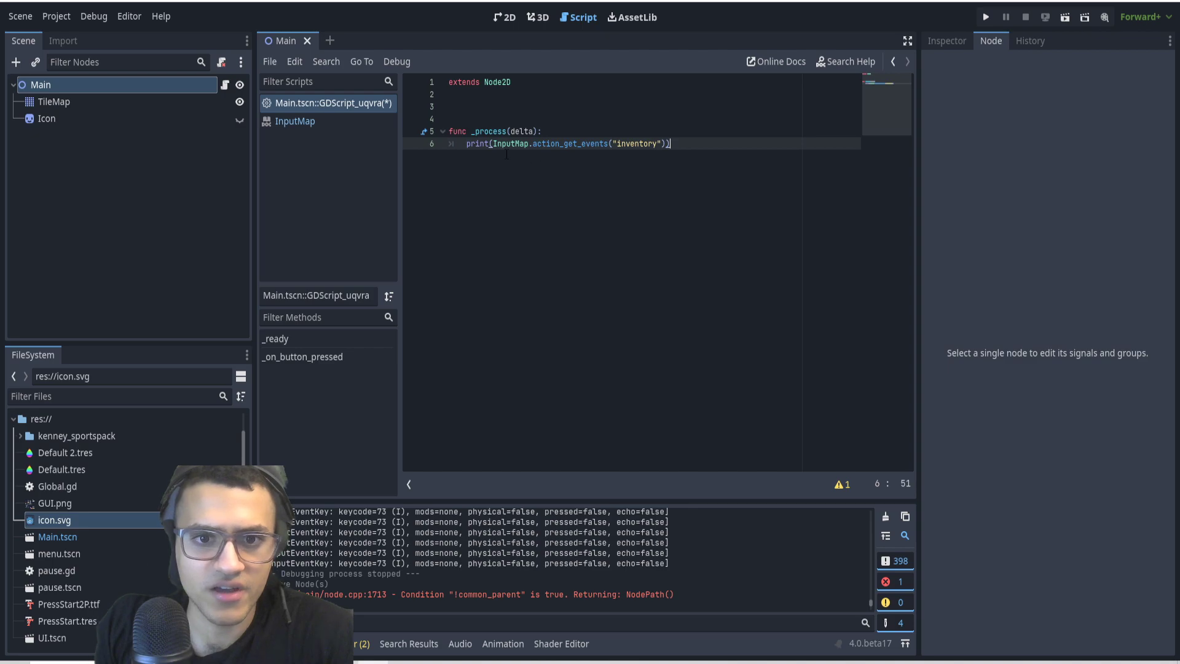
Add func _process(delta) printing InputMap.action_get_events("inventory"), save and run the project.
{"action": "double_click", "coordinate": [510, 144]}
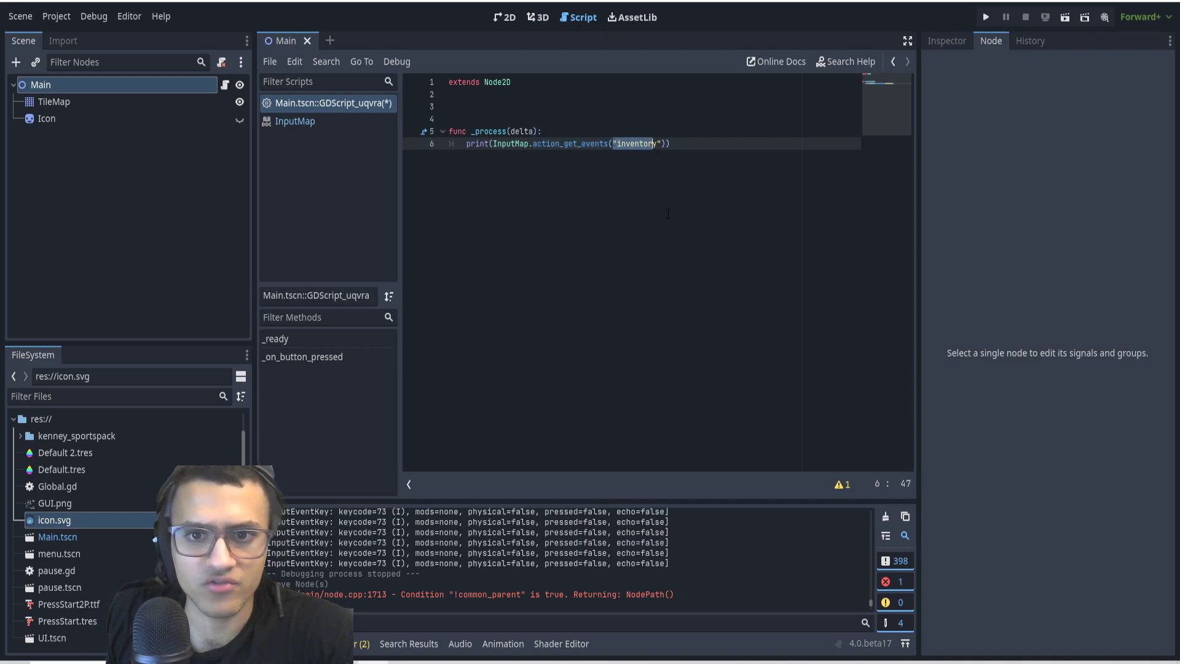
{"action": "key", "text": "ctrl+s"}
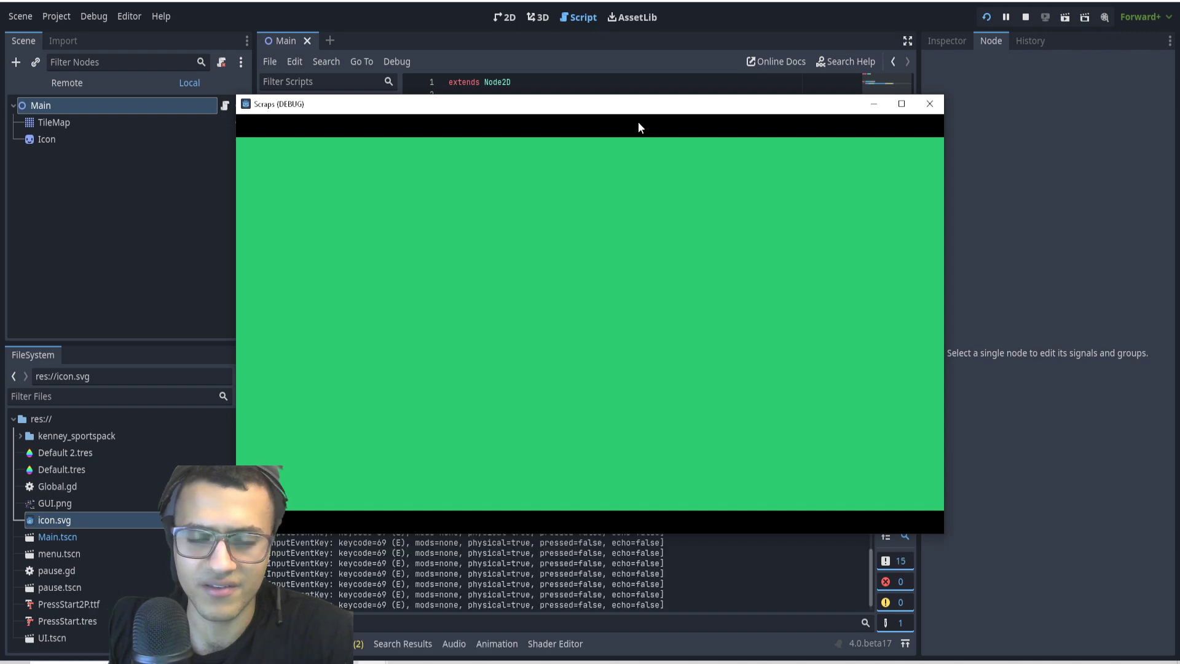
Close the Scraps (DEBUG) game window to stop the test run.
{"action": "left_click", "coordinate": [929, 103]}
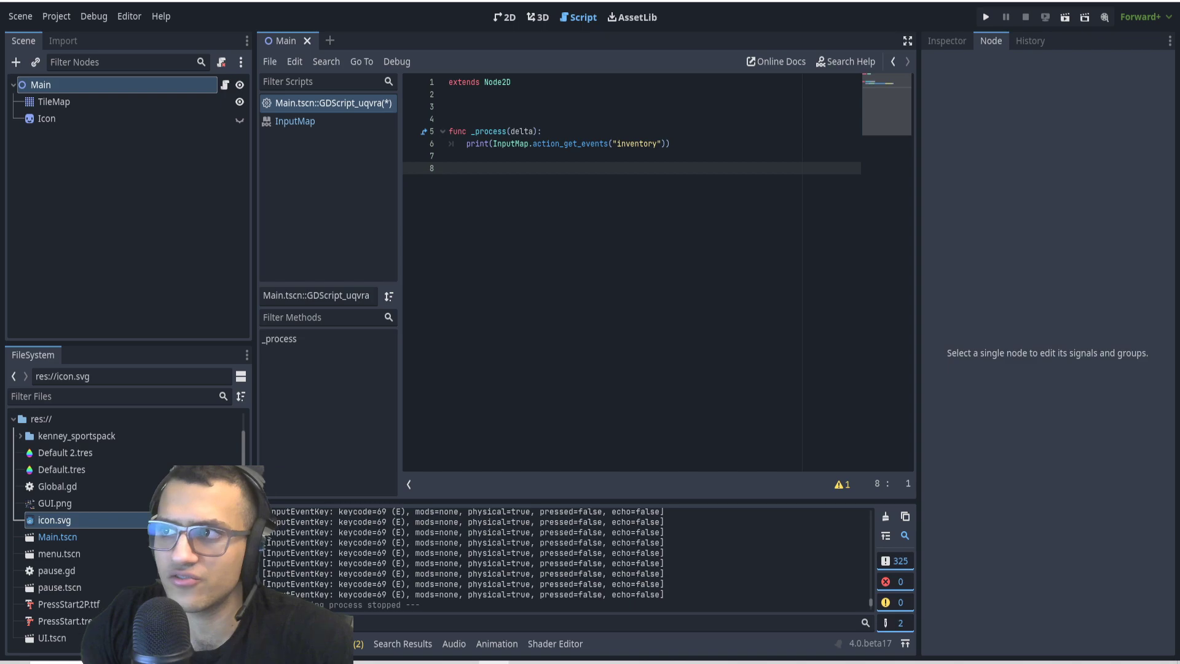
{"action": "left_click", "coordinate": [575, 144]}
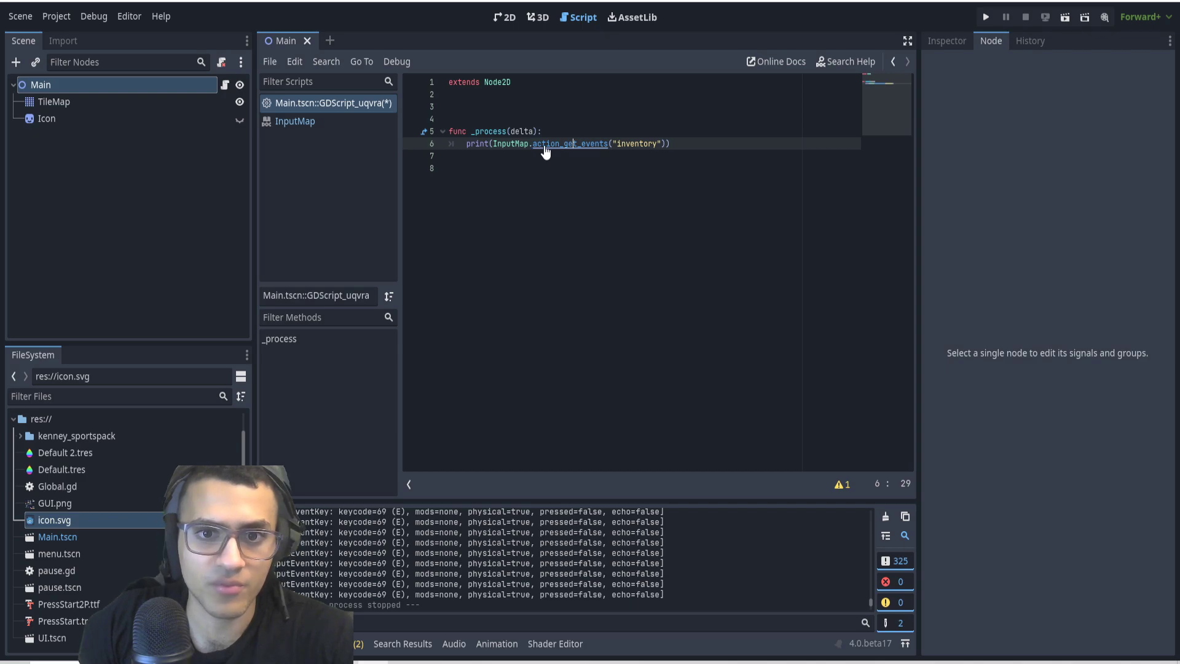
{"action": "left_click", "coordinate": [560, 143]}
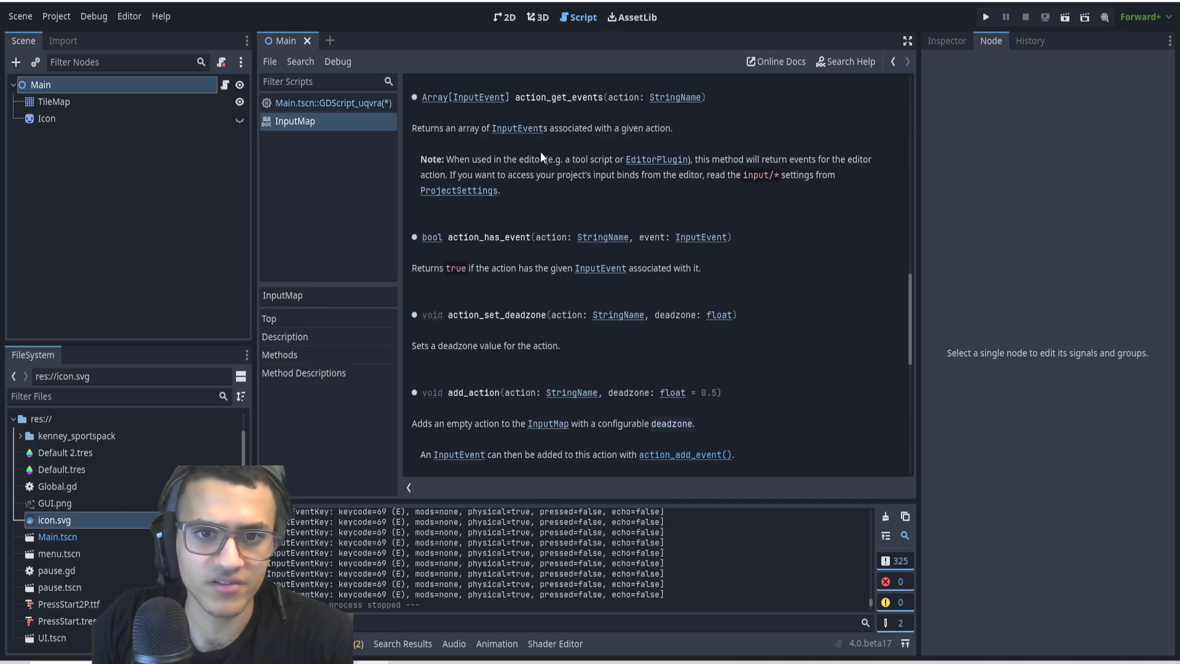
{"action": "left_click", "coordinate": [295, 122]}
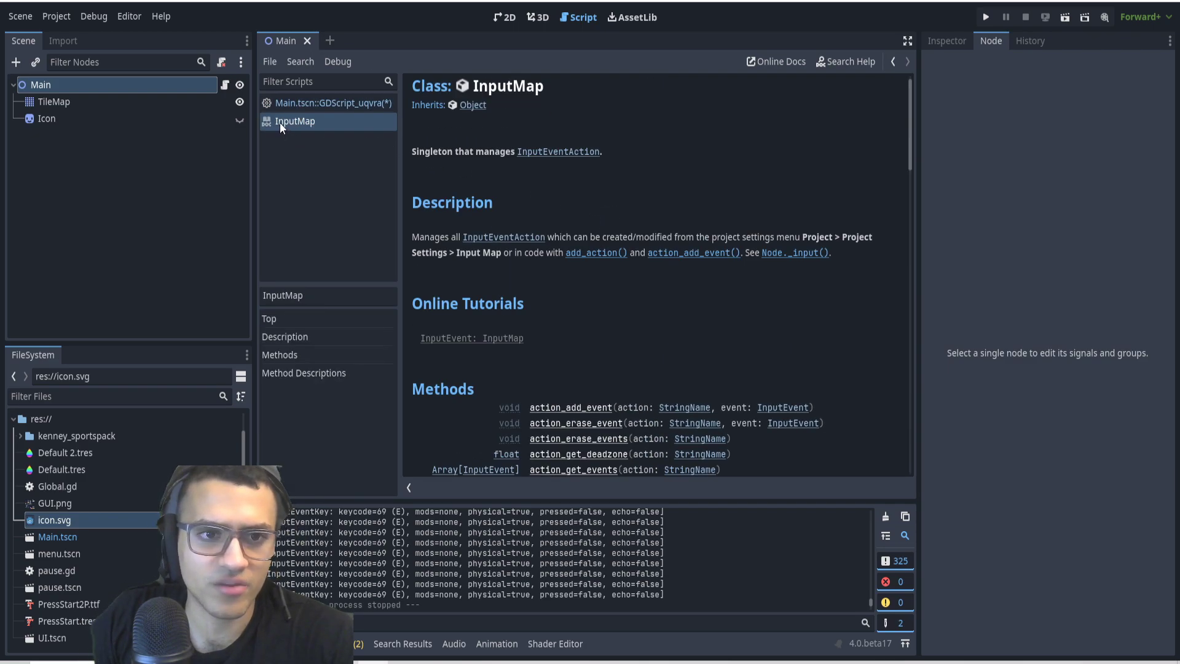
{"action": "scroll", "scroll_direction": "down", "scroll_amount": 3}
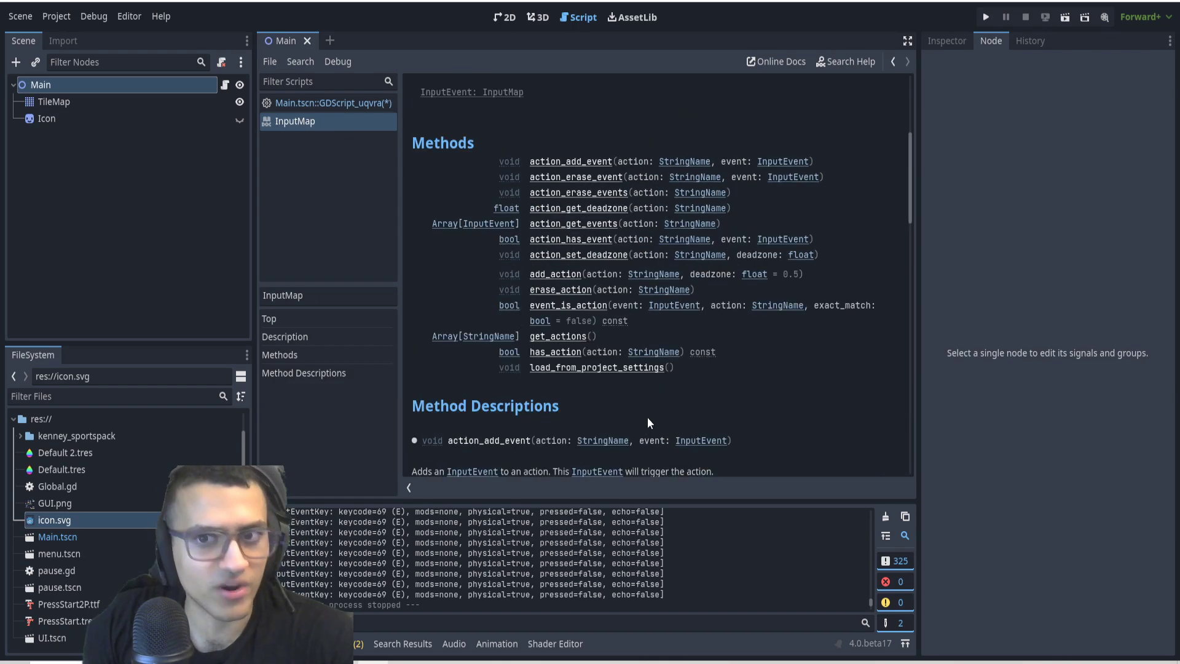
{"action": "mouse_move", "coordinate": [662, 300]}
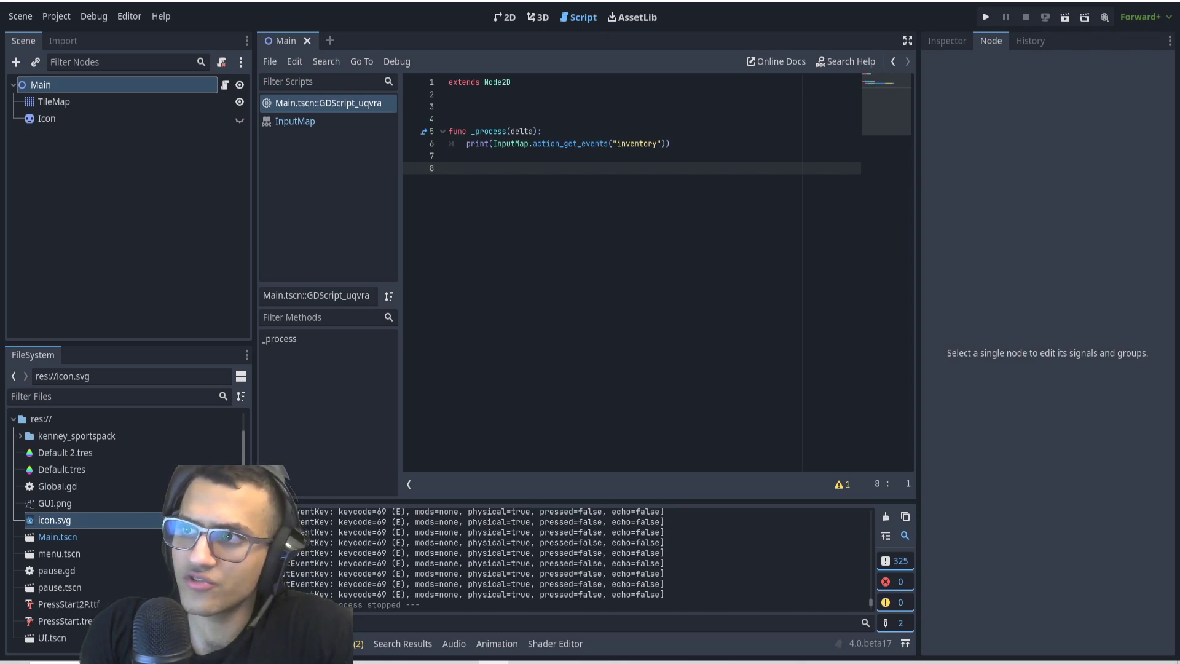
Write func _input(event) that calls action_erase_events("inventory") then action_add_event("inventory", event).
{"action": "type", "text": "func _input(event):"}
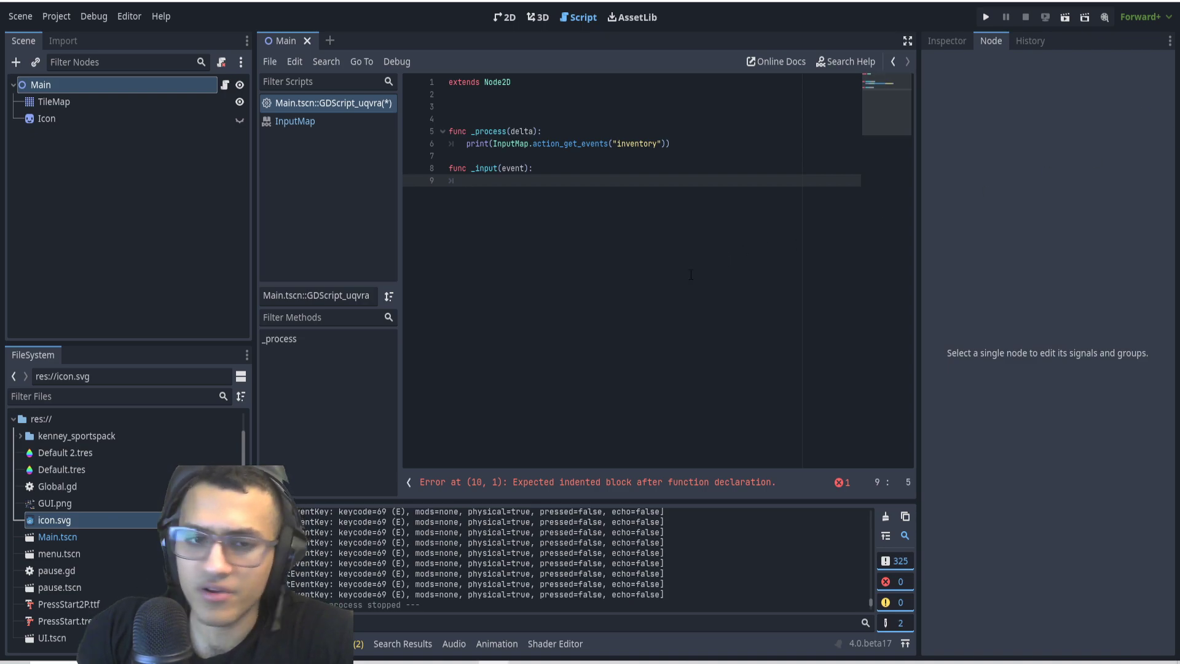
{"action": "type", "text": "InputMap.action_erase_events(\"inventory\")"}
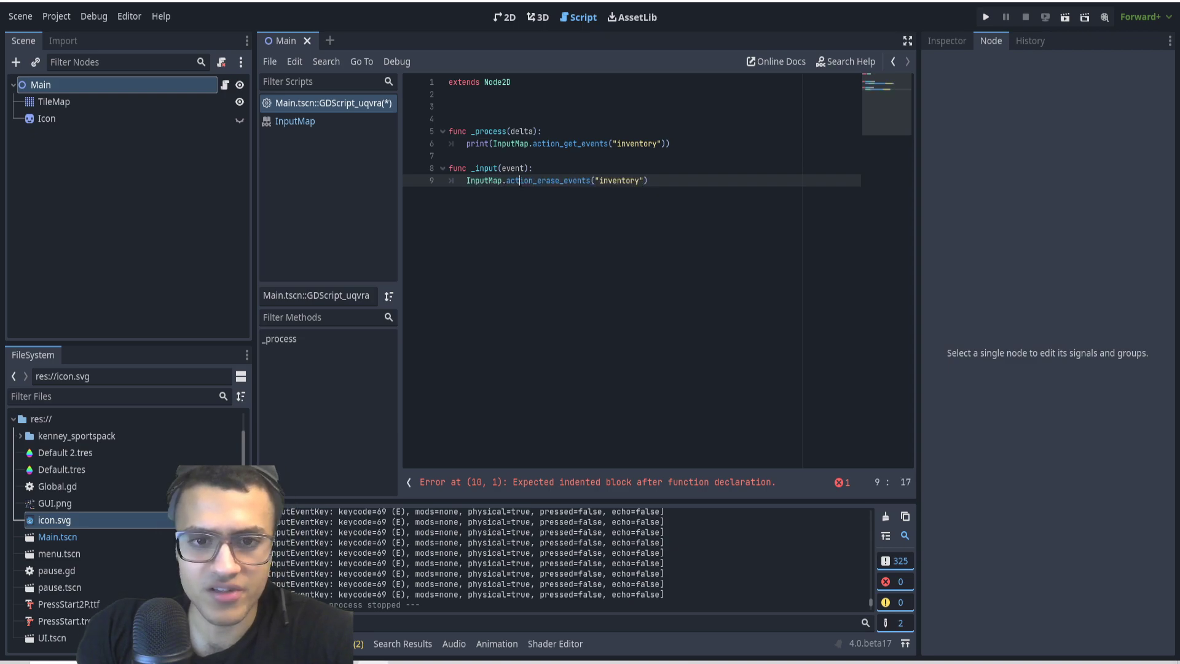
{"action": "key", "text": "enter"}
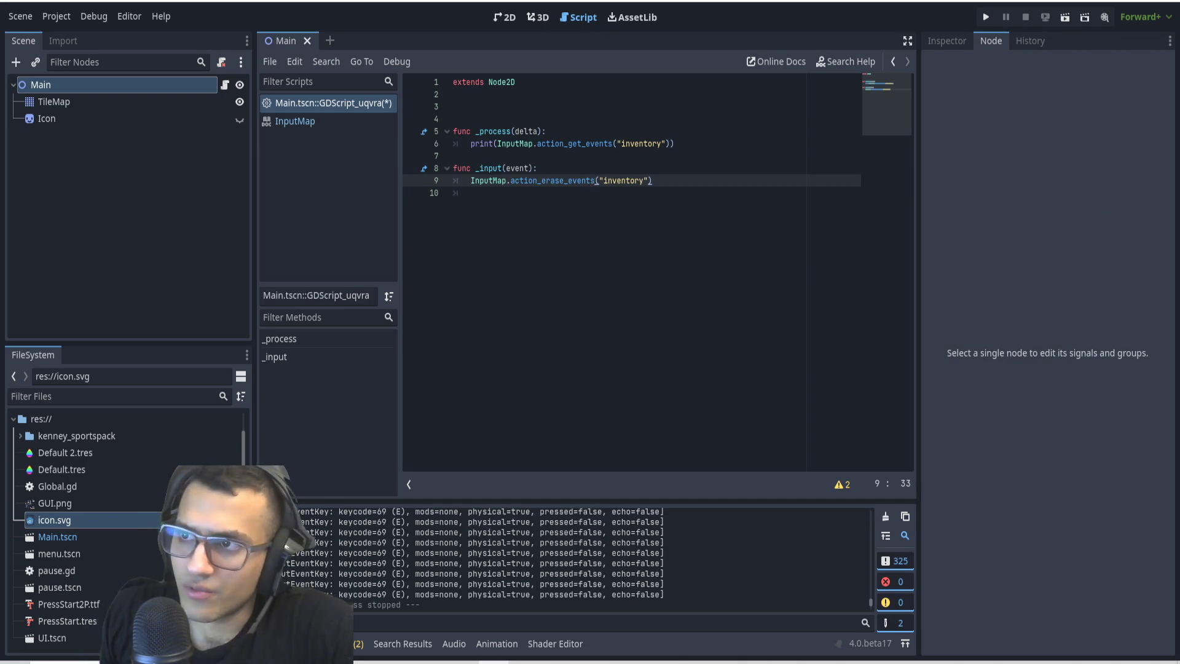
{"action": "type", "text": "InputMap.action_add_event(\"inventory\", event)"}
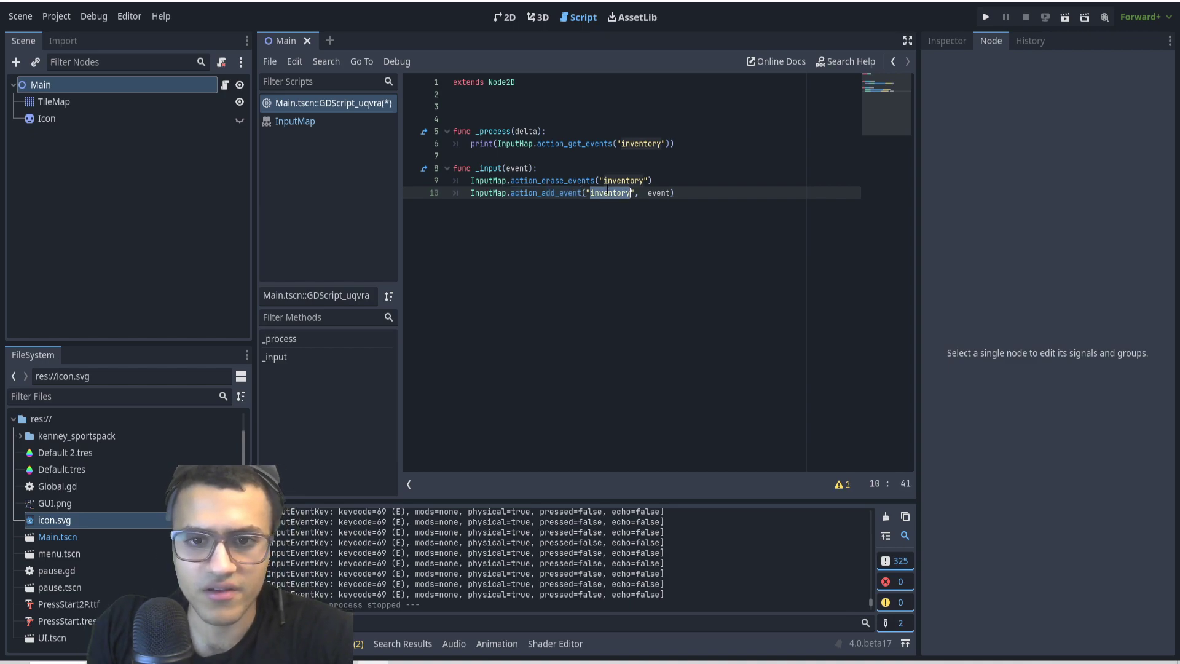
{"action": "left_click", "coordinate": [515, 168]}
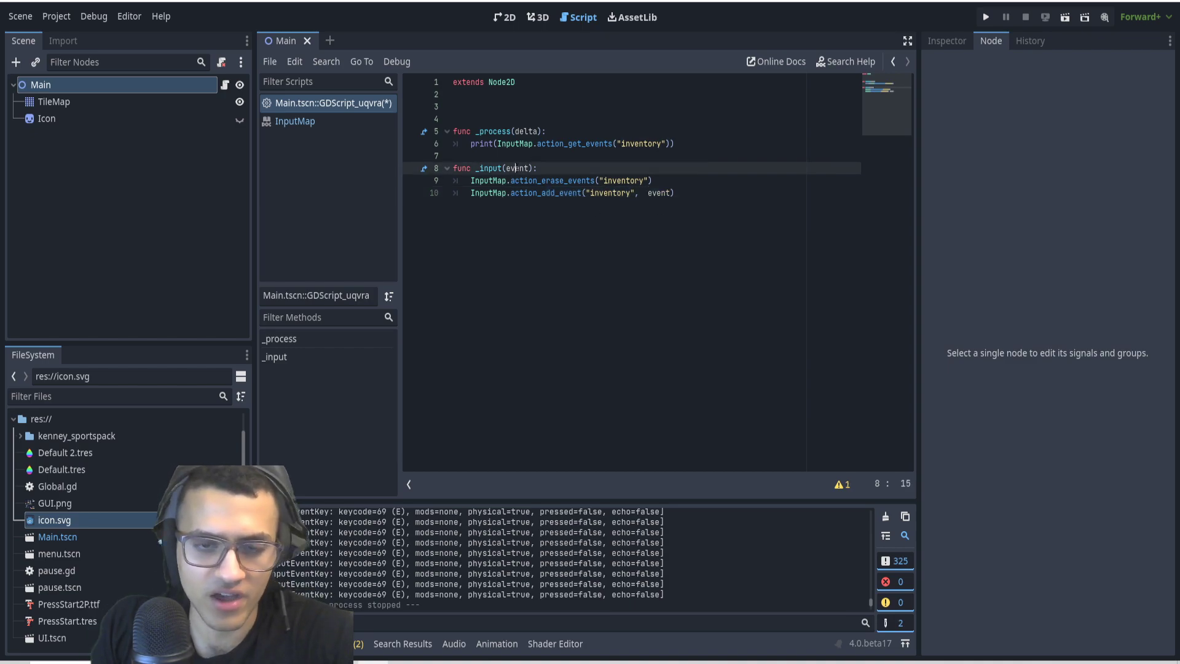
{"action": "mouse_move", "coordinate": [986, 15]}
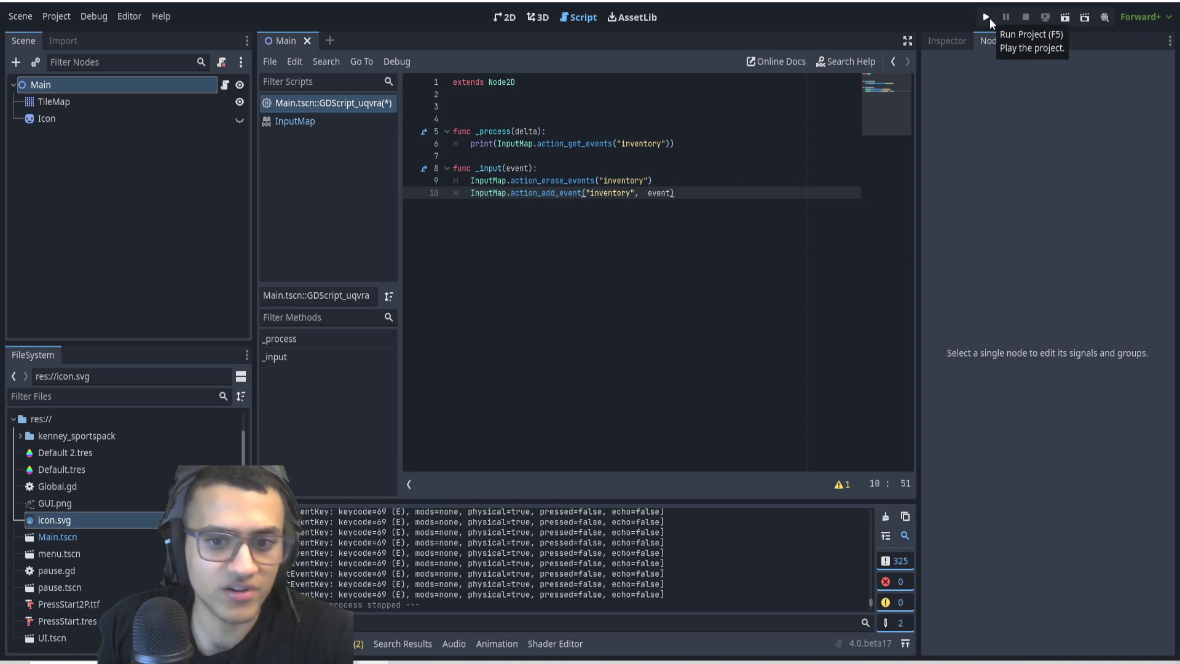
Run the project so mouse motion rebinds inventory and prints, then return to the Project menu.
{"action": "left_click", "coordinate": [985, 16]}
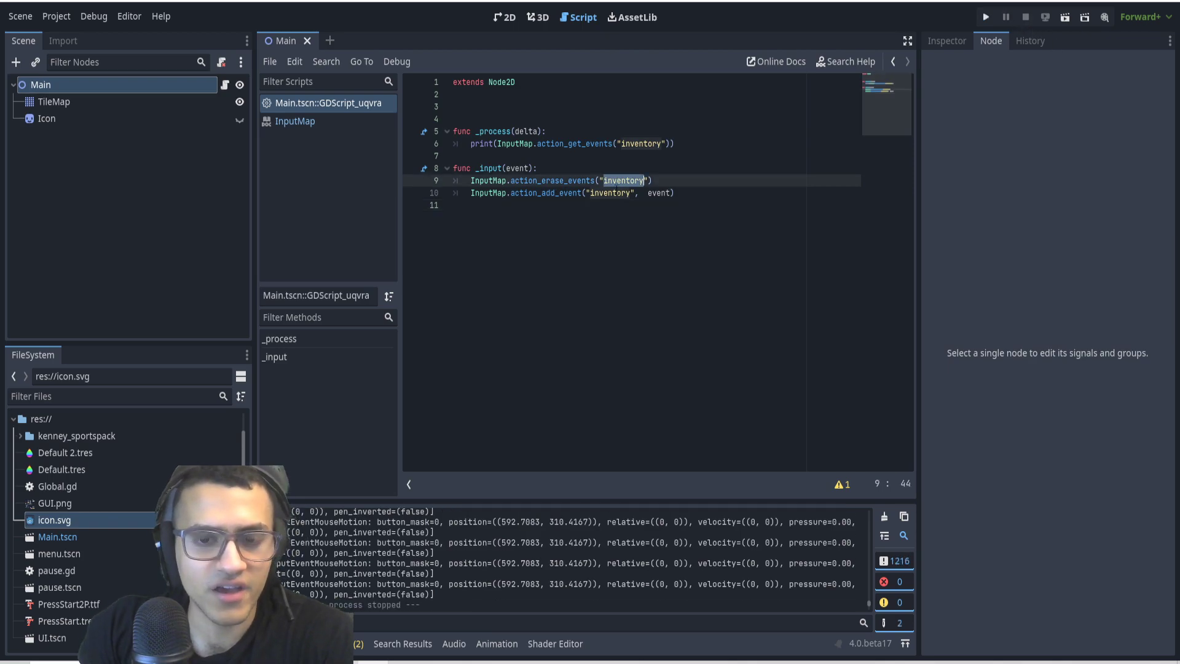
{"action": "left_click", "coordinate": [55, 16]}
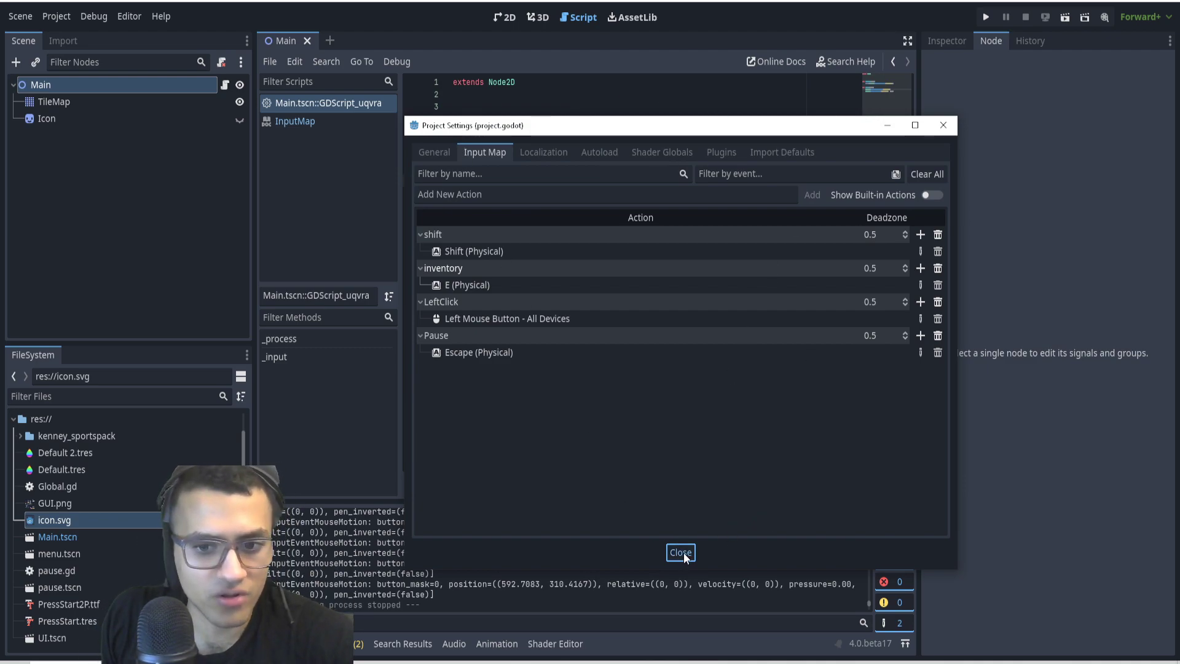
{"action": "left_click", "coordinate": [678, 552]}
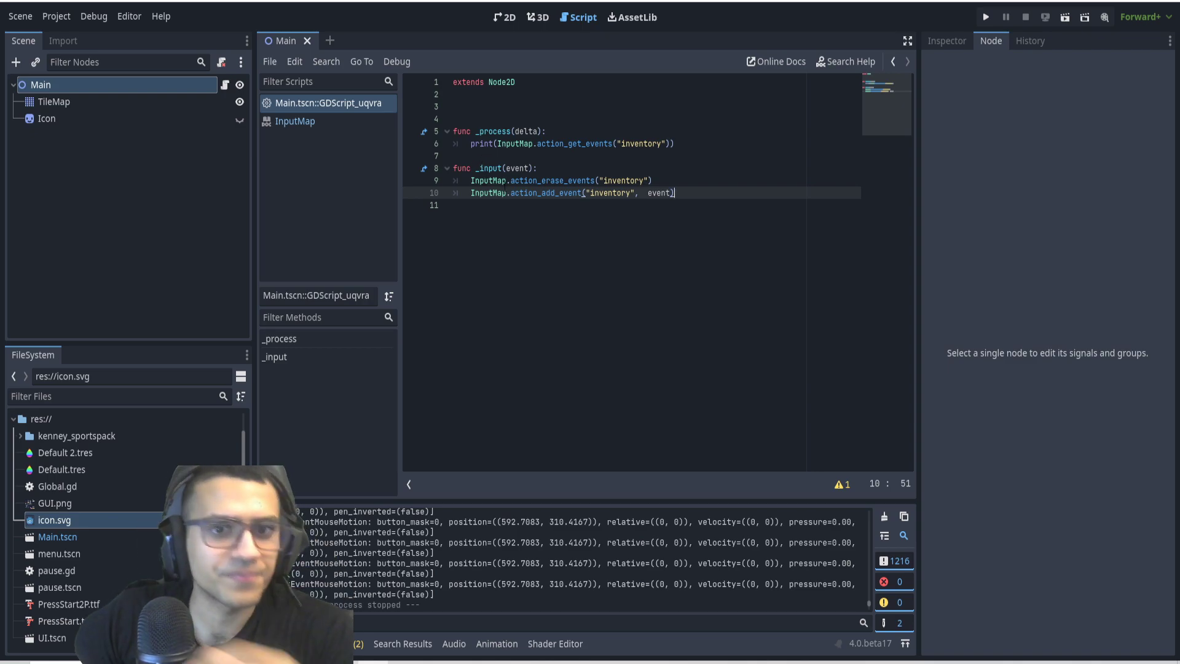
{"action": "left_click", "coordinate": [504, 16]}
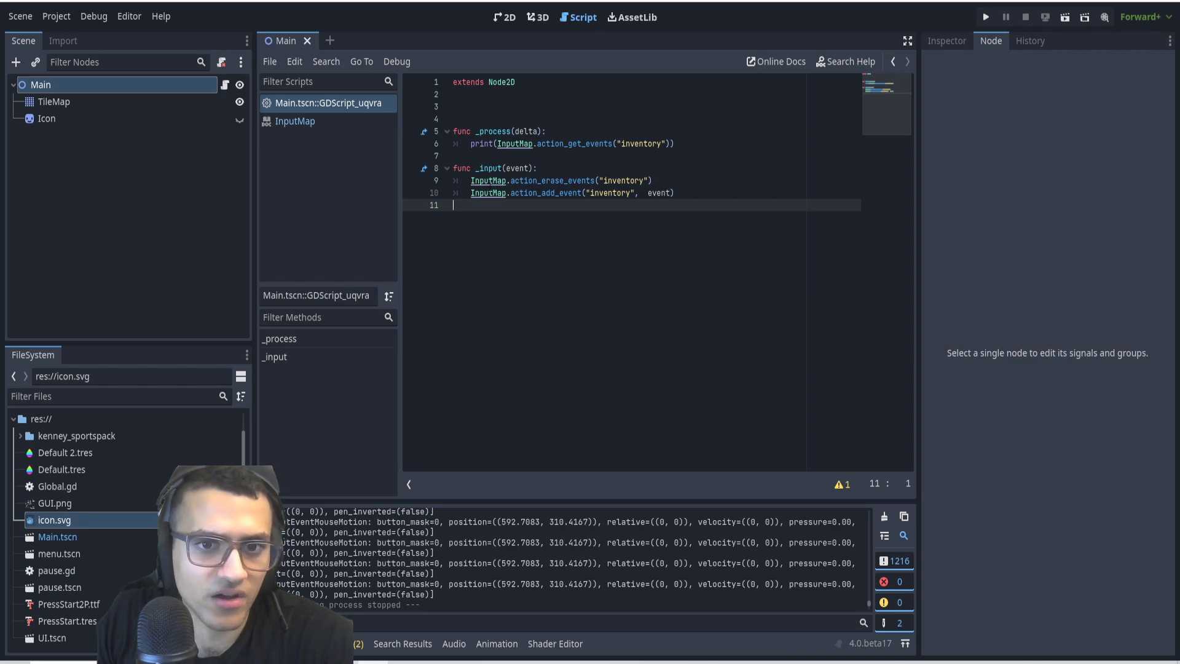
Ctrl+click InputMap in the script to show its class reference at the Methods list.
{"action": "left_click", "coordinate": [295, 122]}
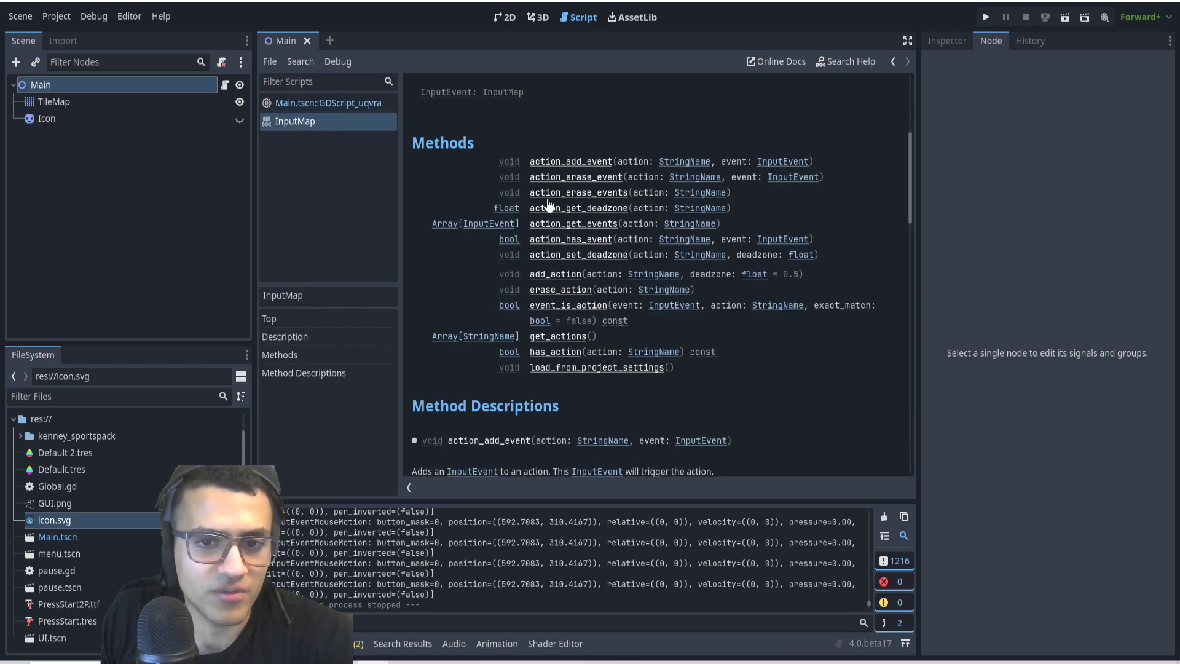
{"action": "mouse_move", "coordinate": [720, 370]}
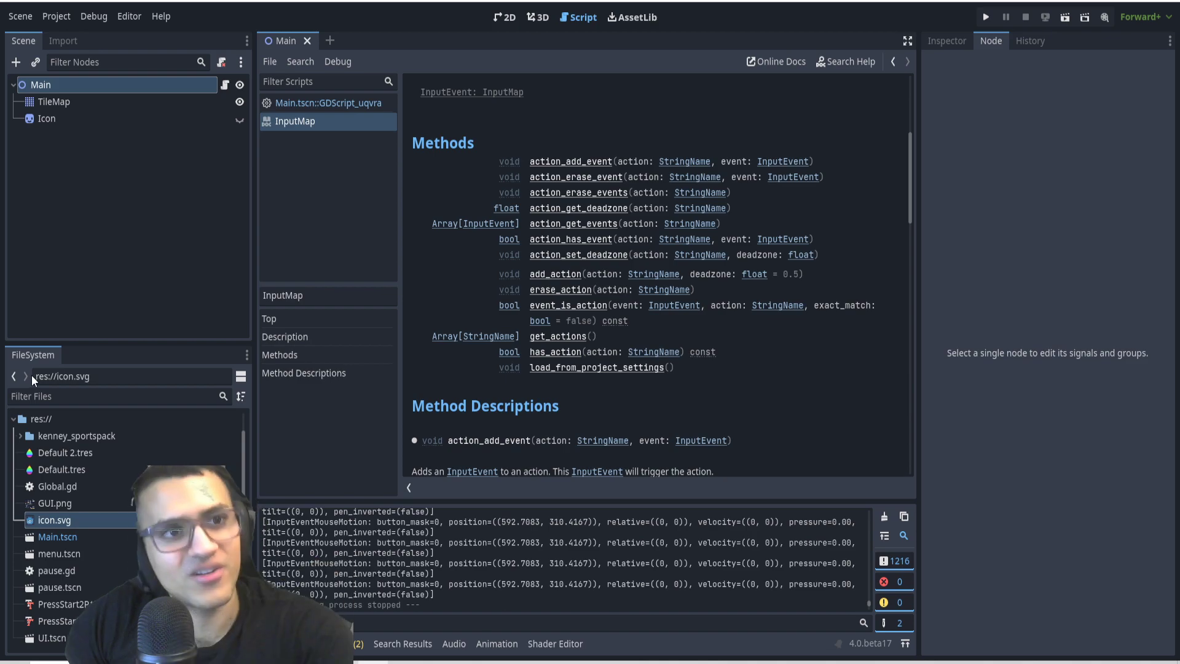
{"action": "mouse_move", "coordinate": [25, 376]}
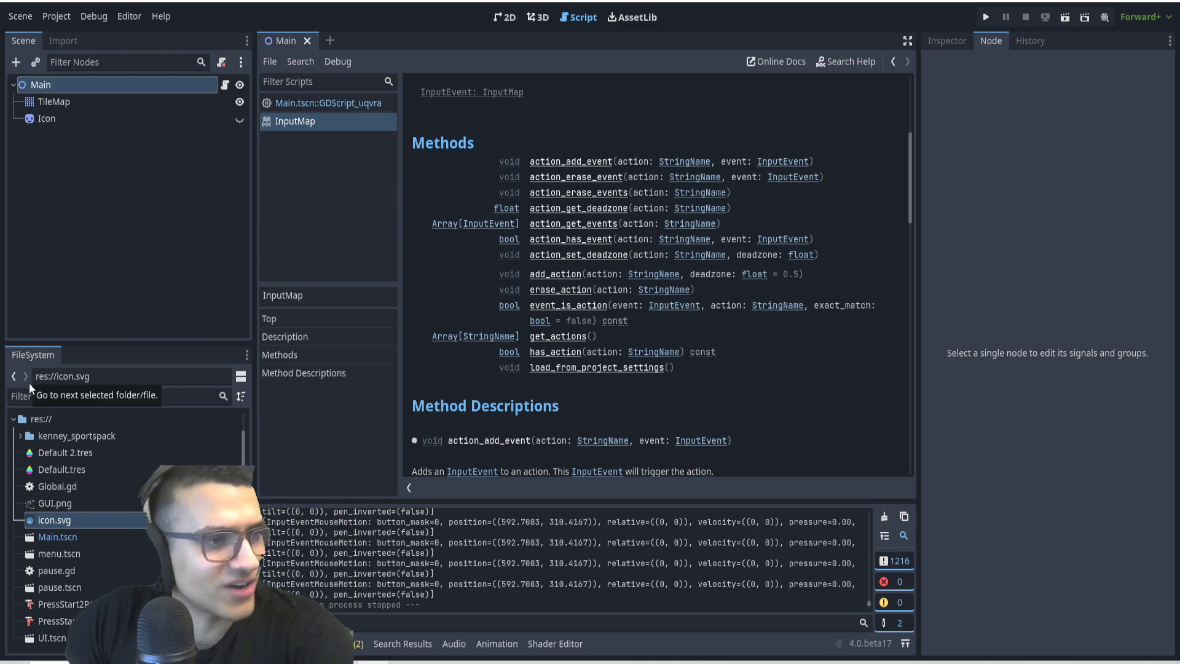